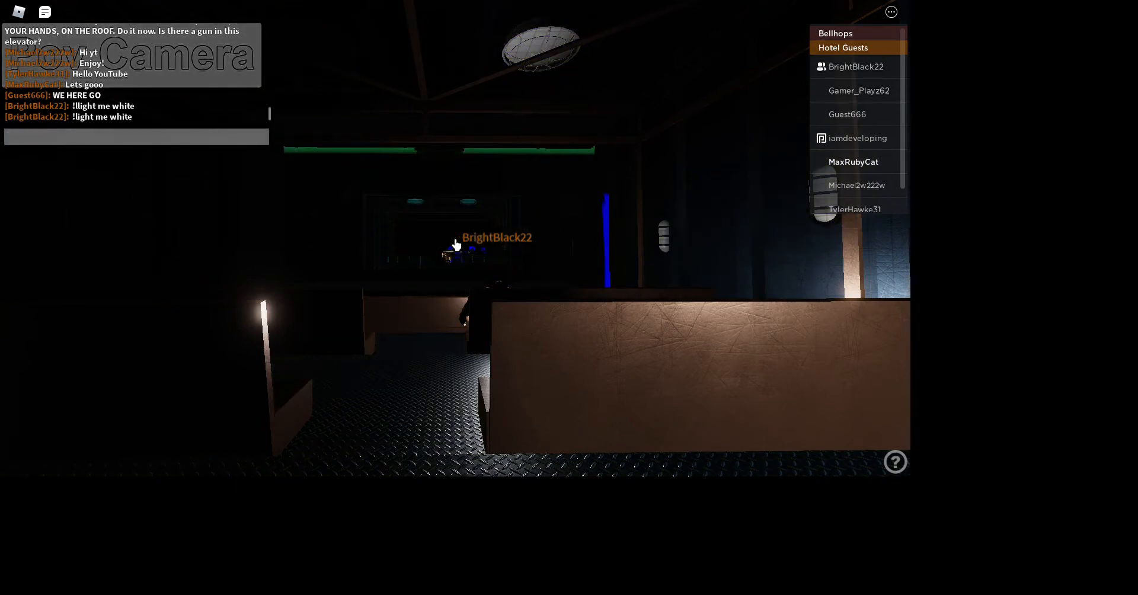
{"action": "type", "text": "Byeeee"}
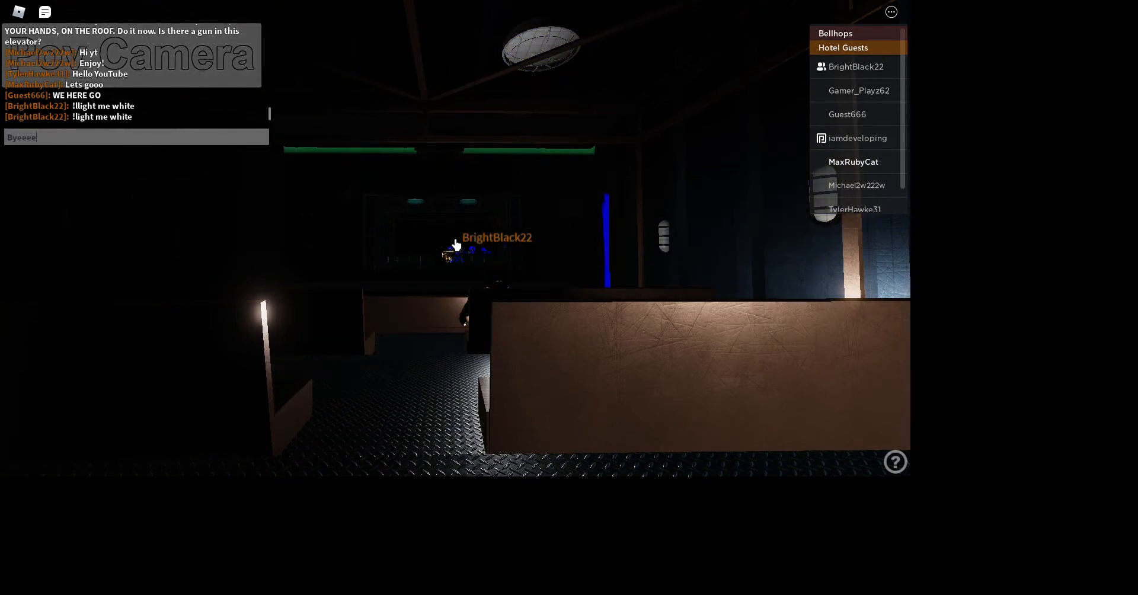